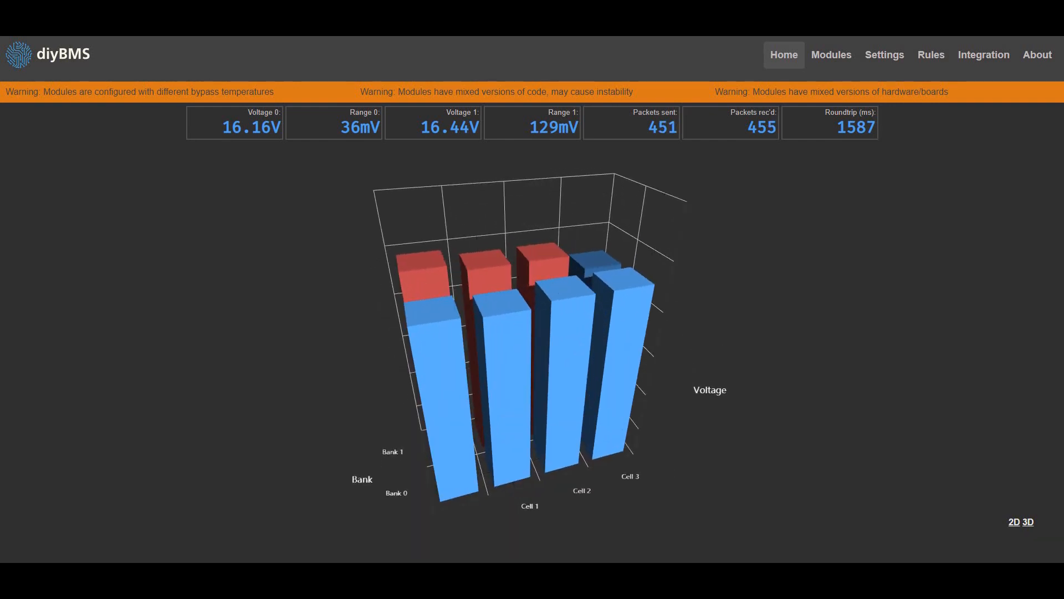
- Switch the home page voltage graph from 3D bars to the 2D chart
click(1014, 521)
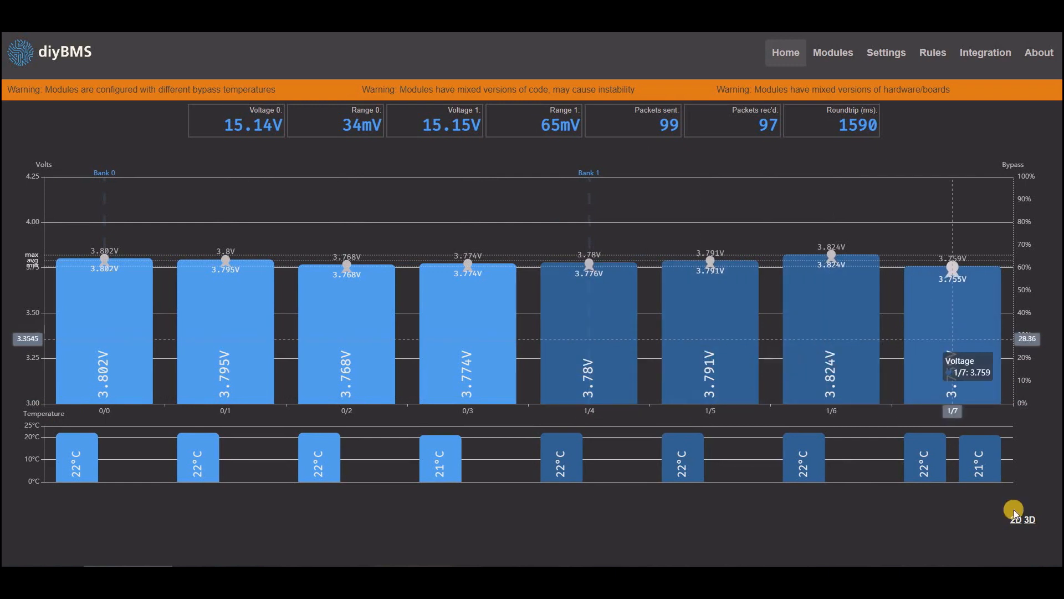
mouse_move(1031, 524)
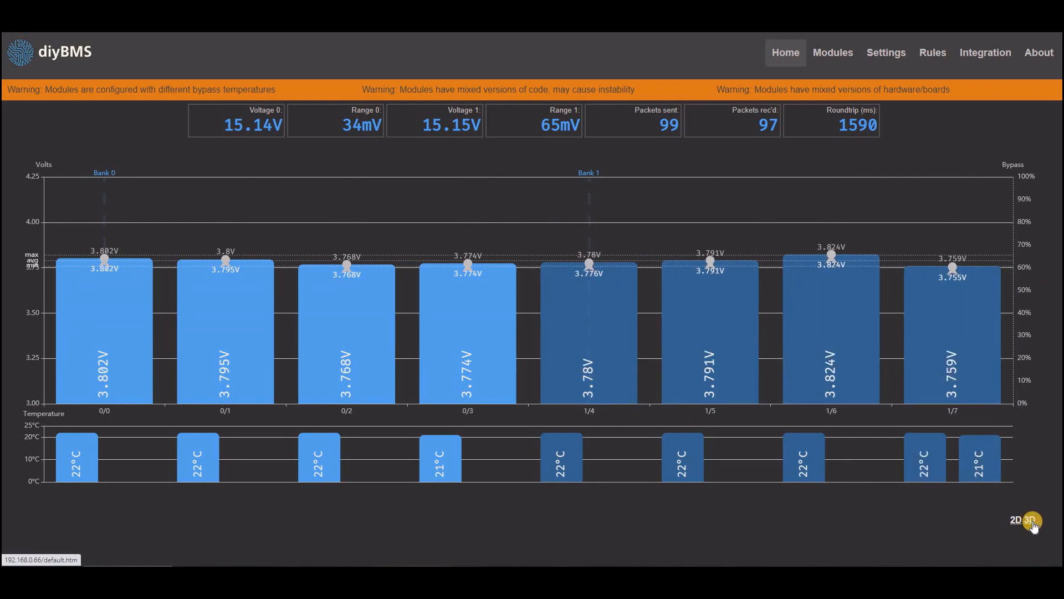
- Return the home page graph to 3D bars across both banks
click(1030, 519)
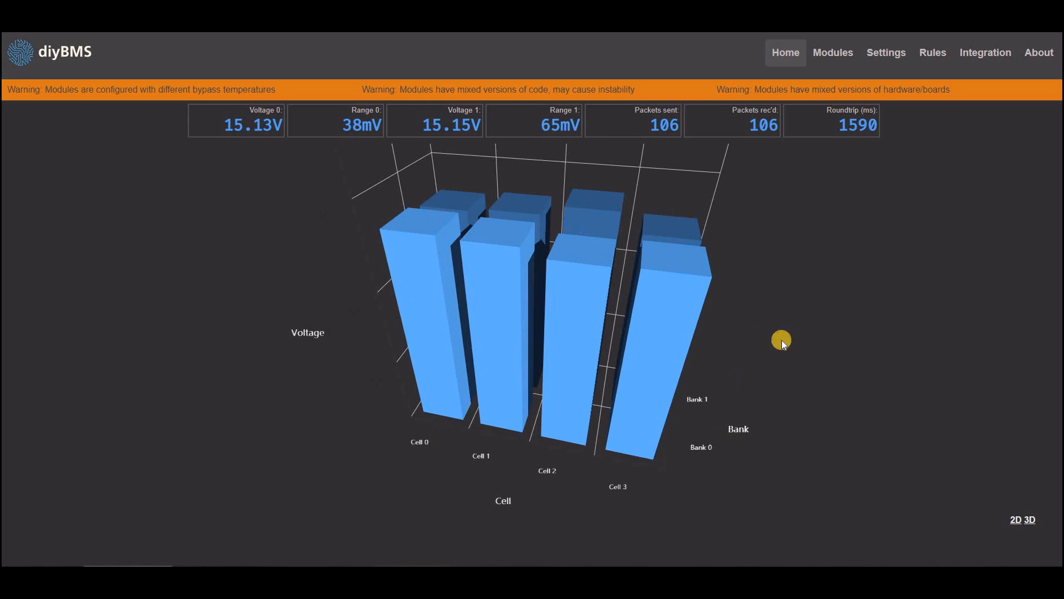
mouse_move(356, 95)
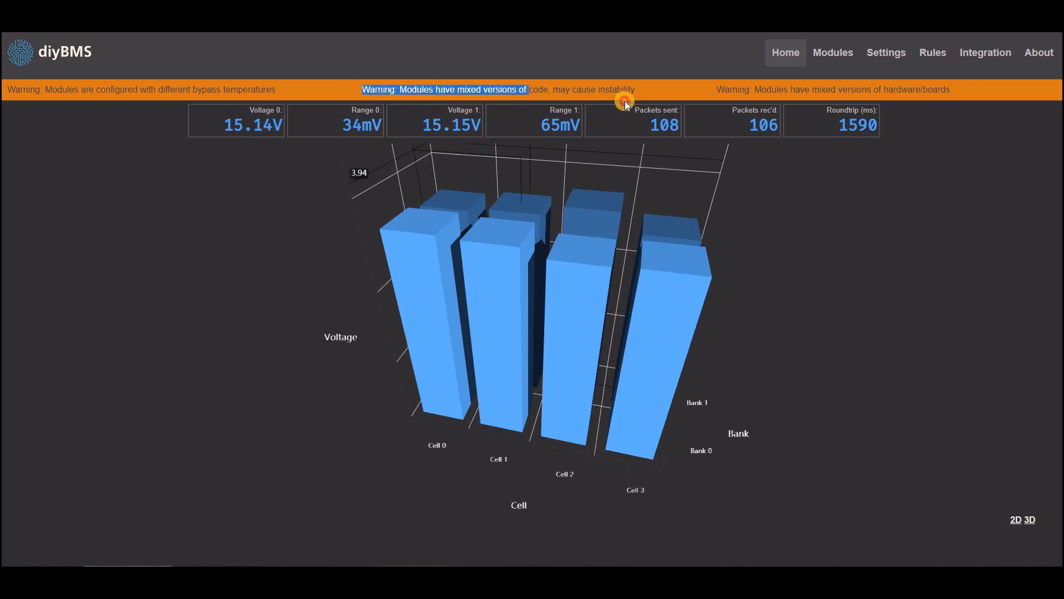
click(886, 52)
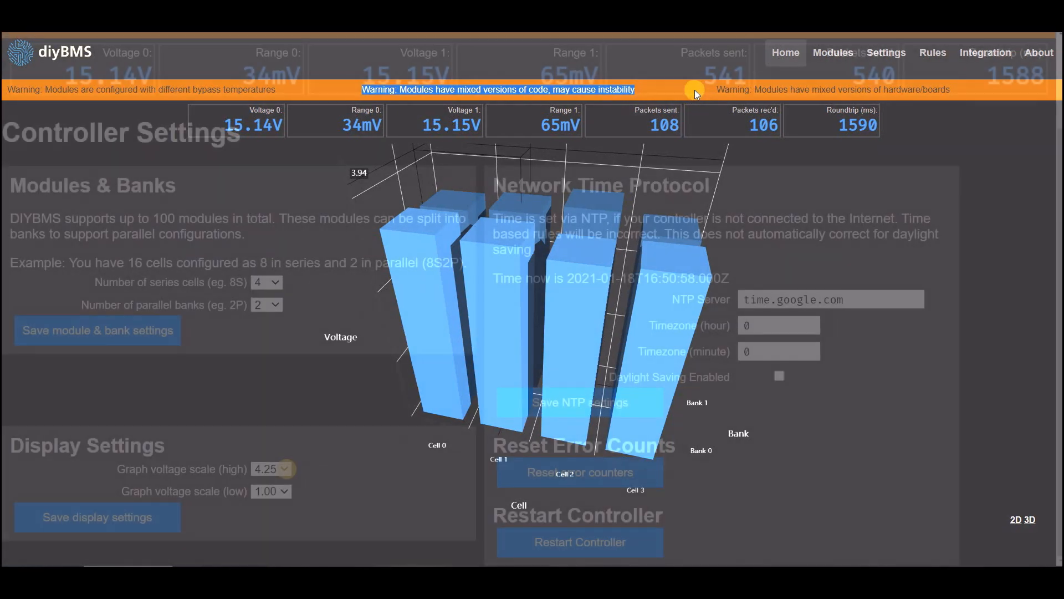
click(270, 468)
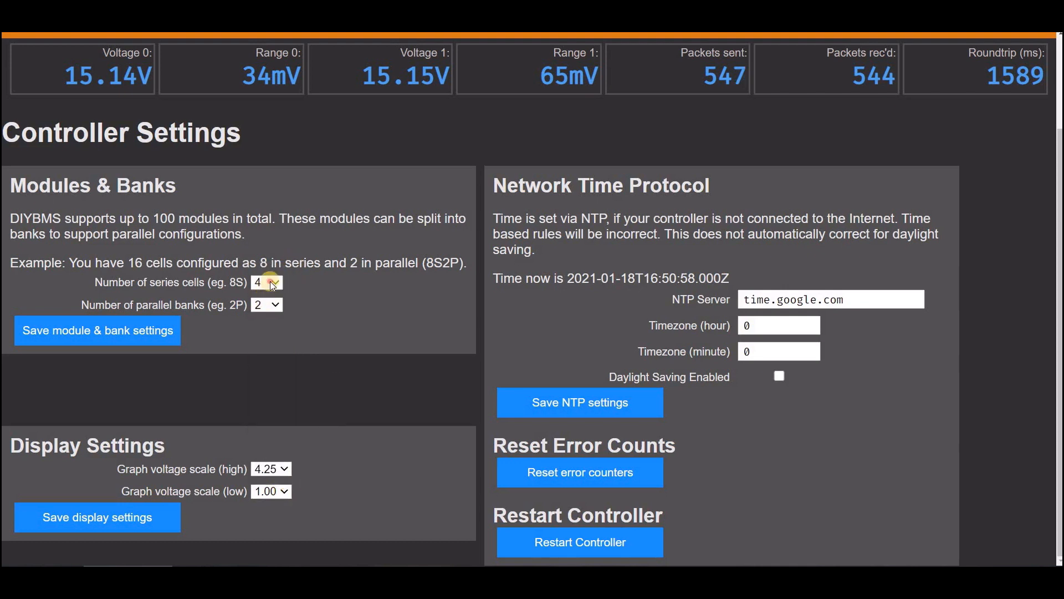
click(266, 282)
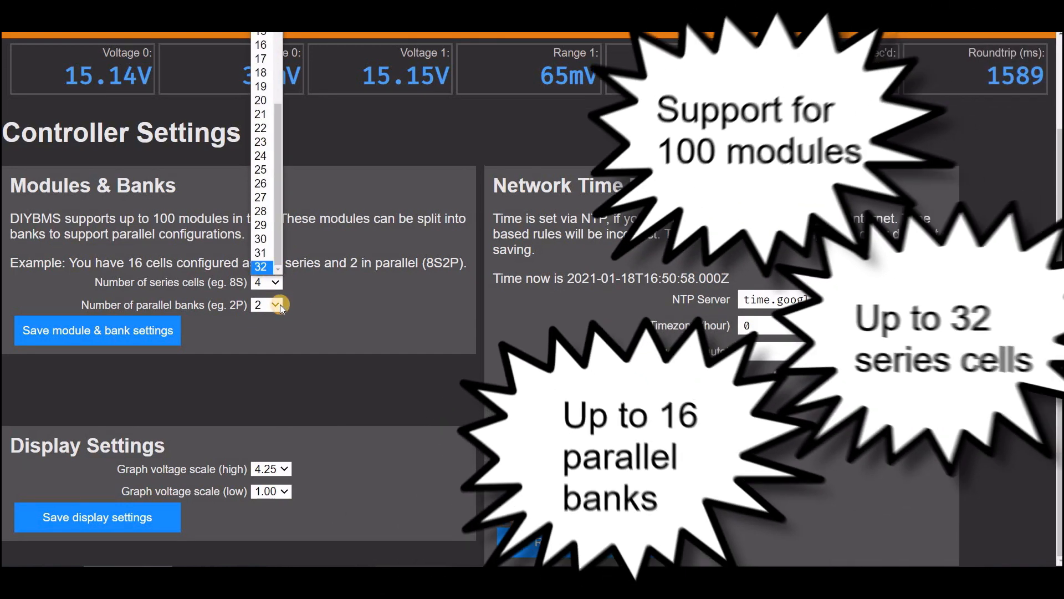
click(278, 304)
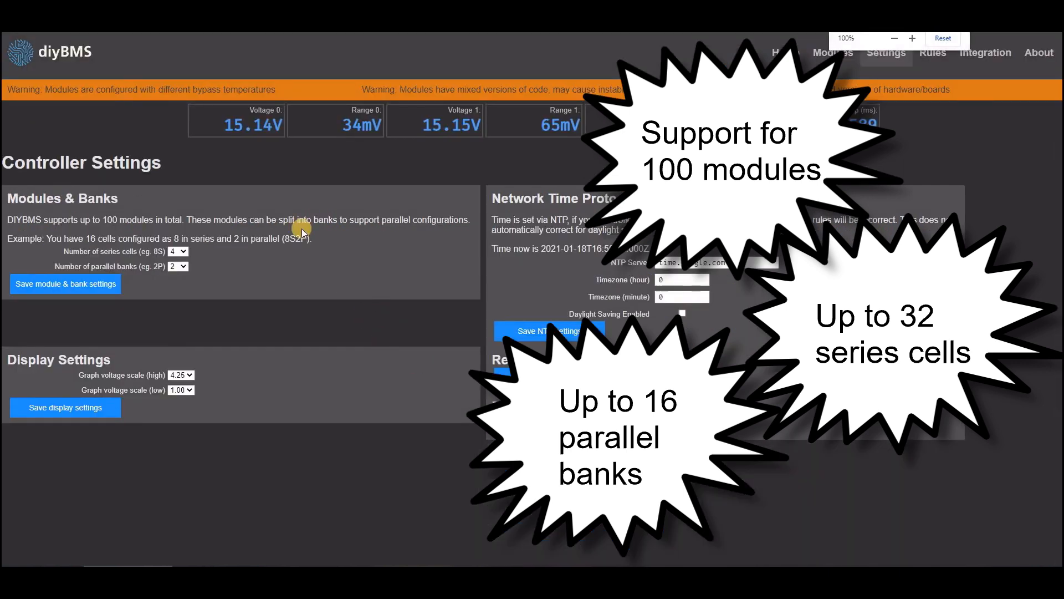
click(832, 52)
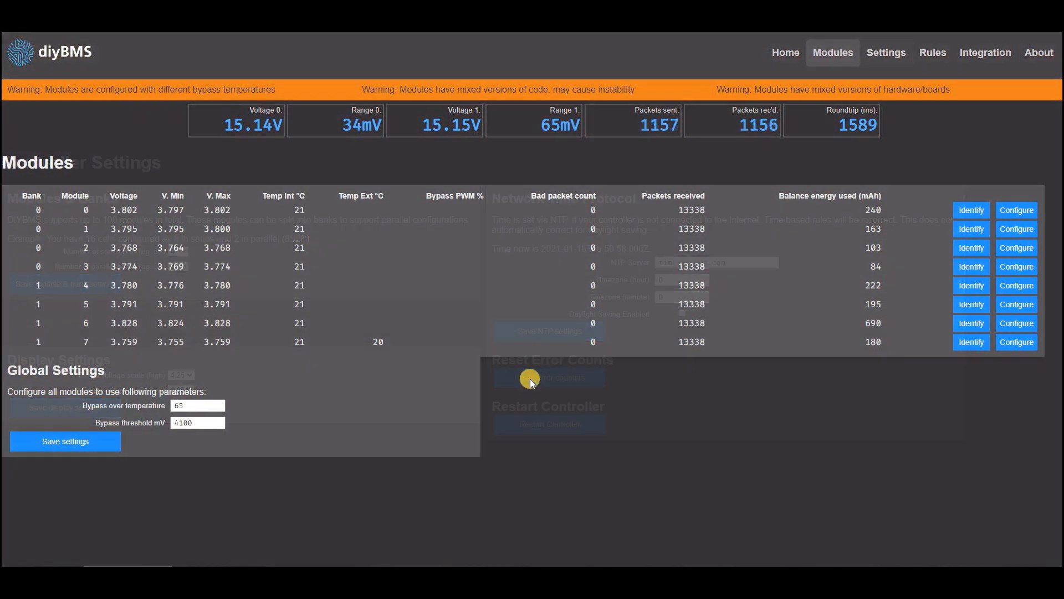
- Configure bank 1 module 6 on the Modules page and select its module version value
click(549, 378)
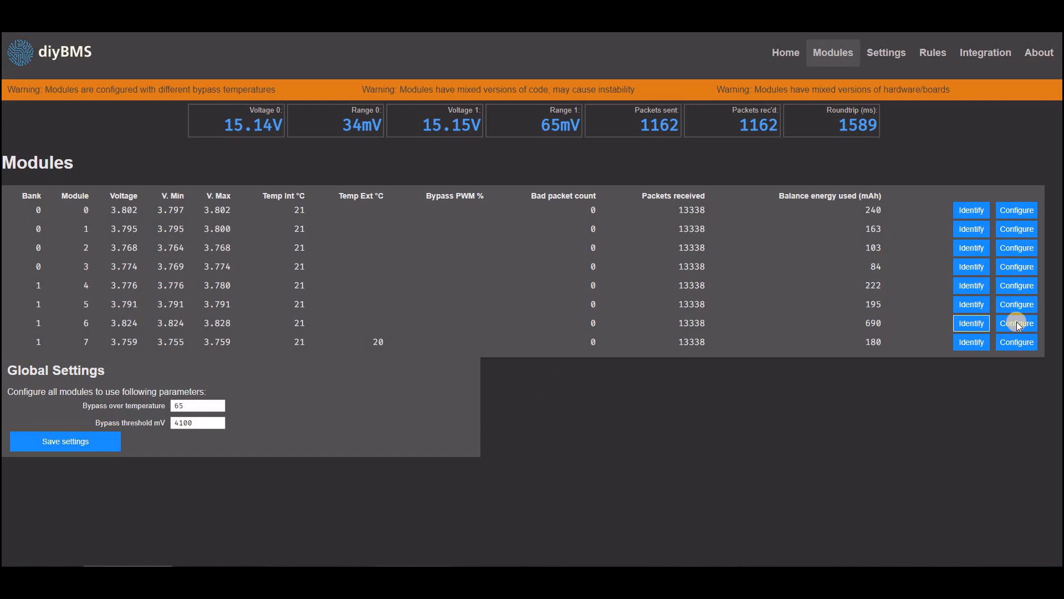
mouse_move(891, 279)
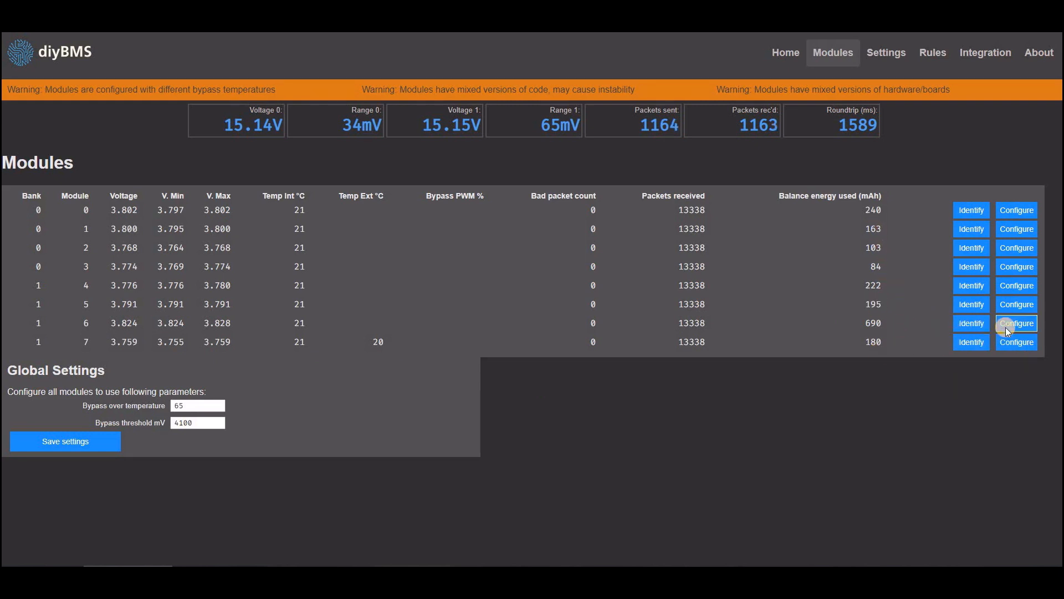
click(1016, 323)
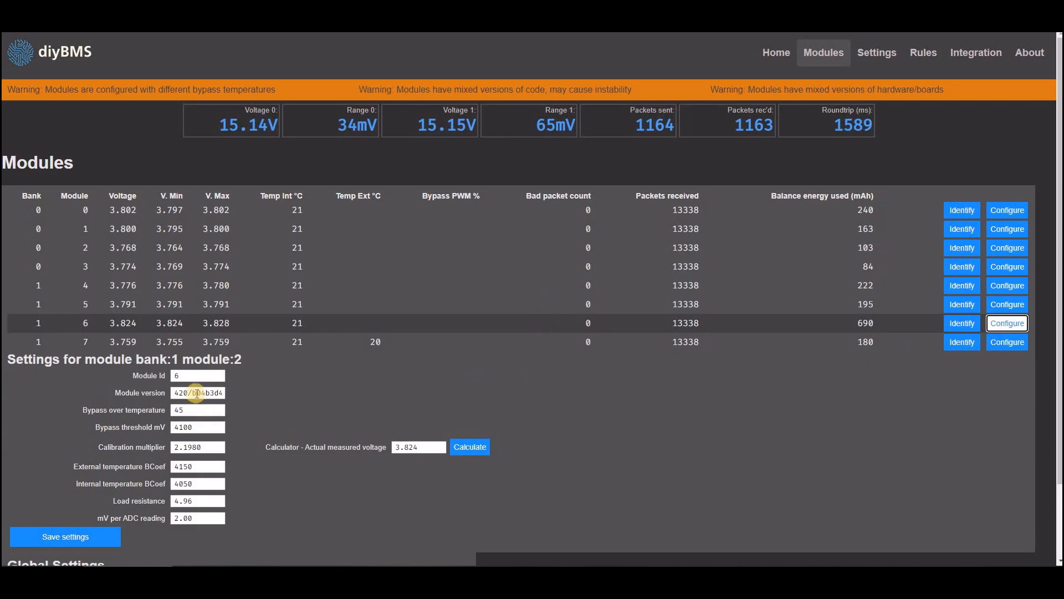
triple_click(197, 392)
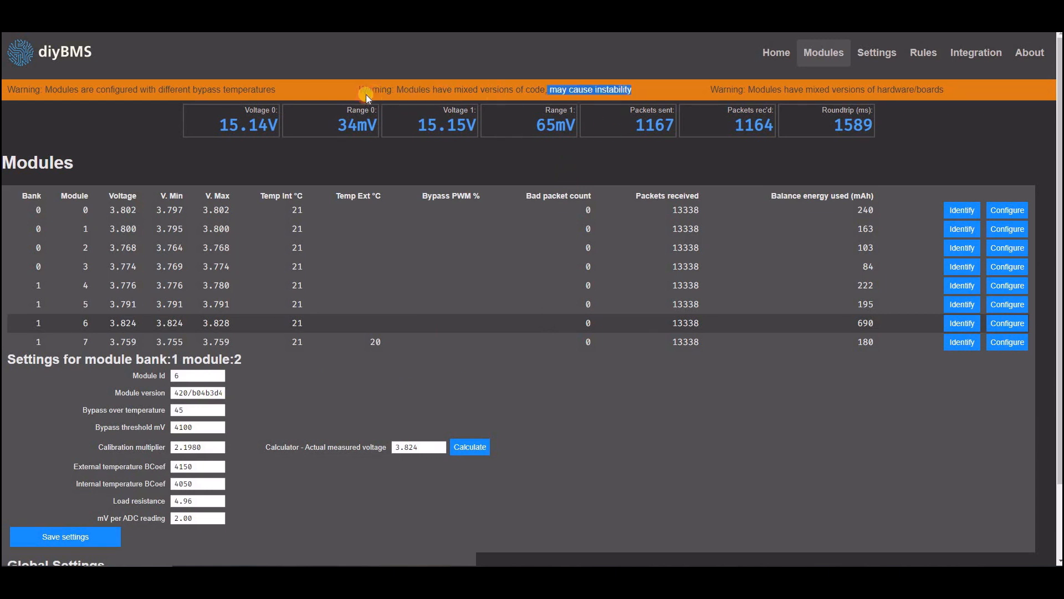
mouse_move(922, 52)
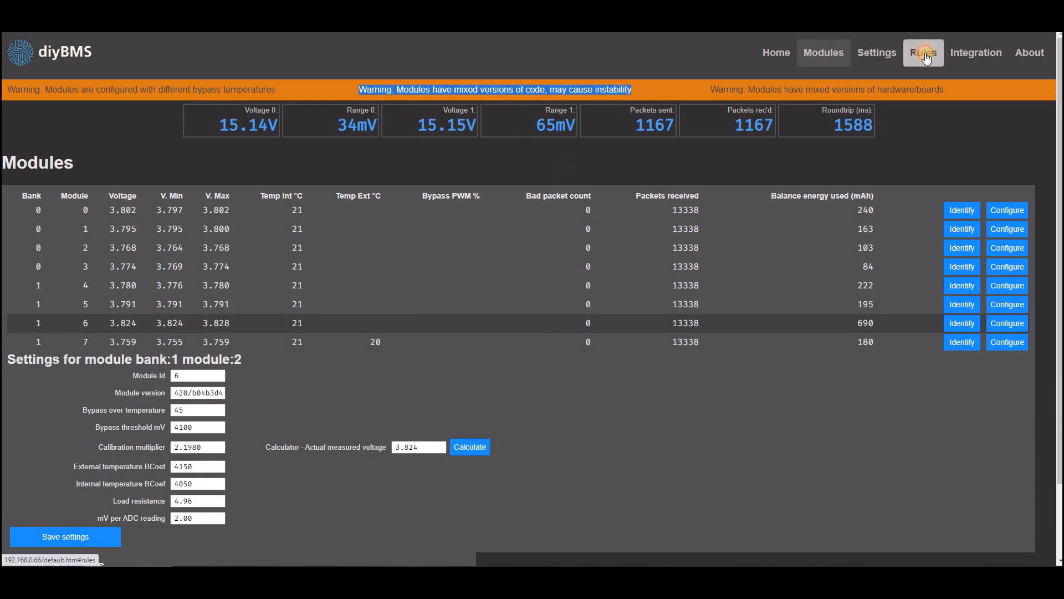
- View the relay Rules page with trigger values, reset values and relay states
click(922, 52)
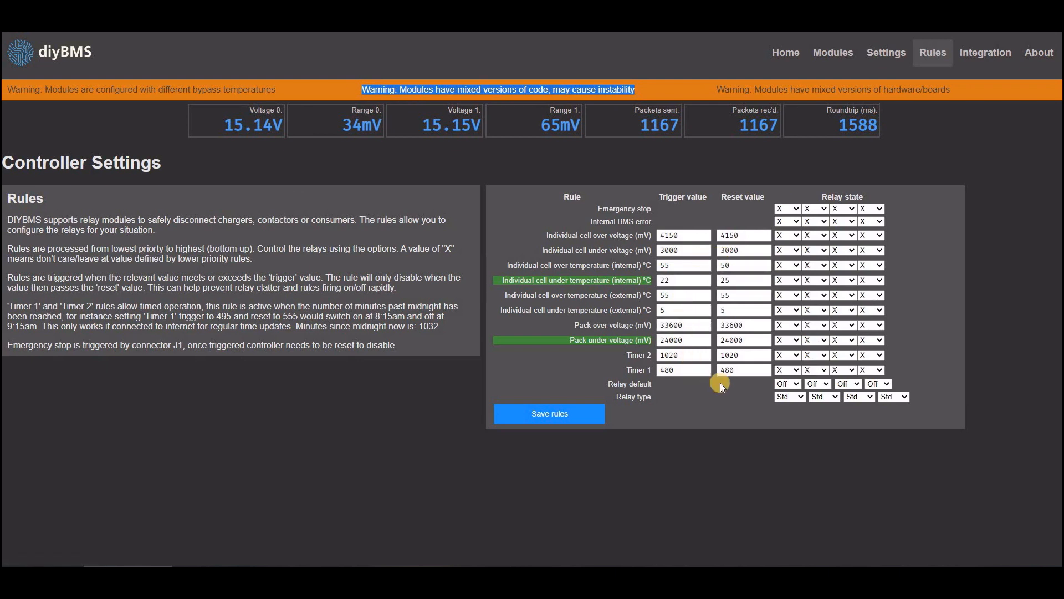
click(683, 294)
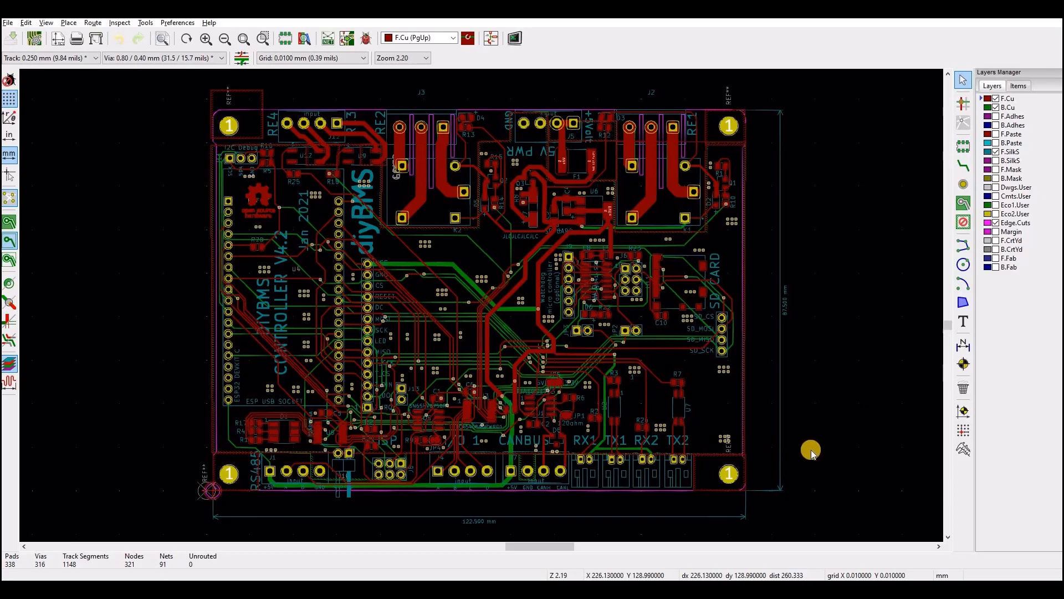
- Render the controller board in the 3D Viewer, zoomed to its Patreon thank-you underside
click(514, 38)
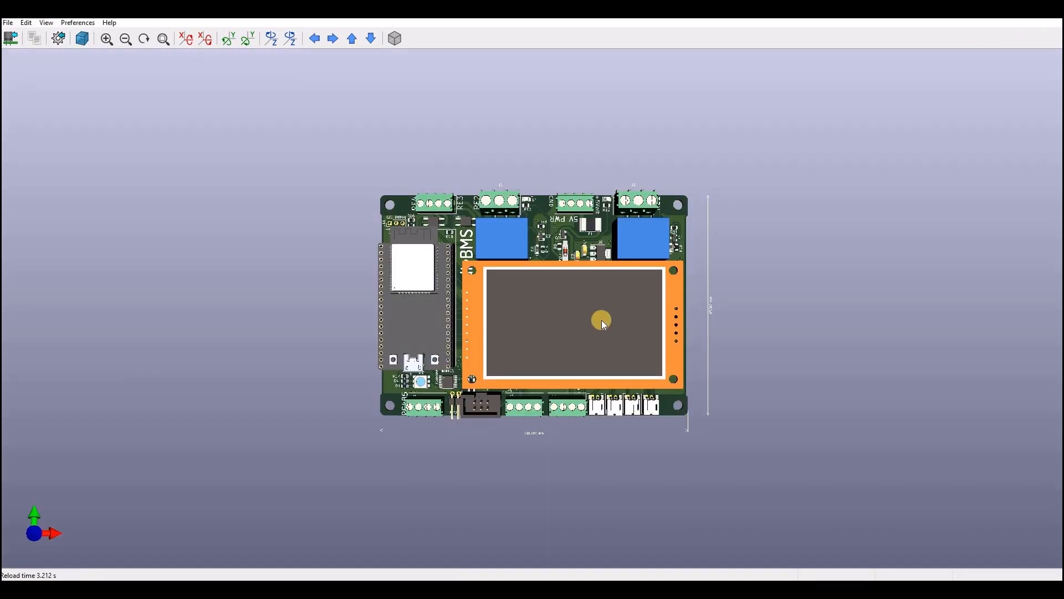
scroll(up, 3)
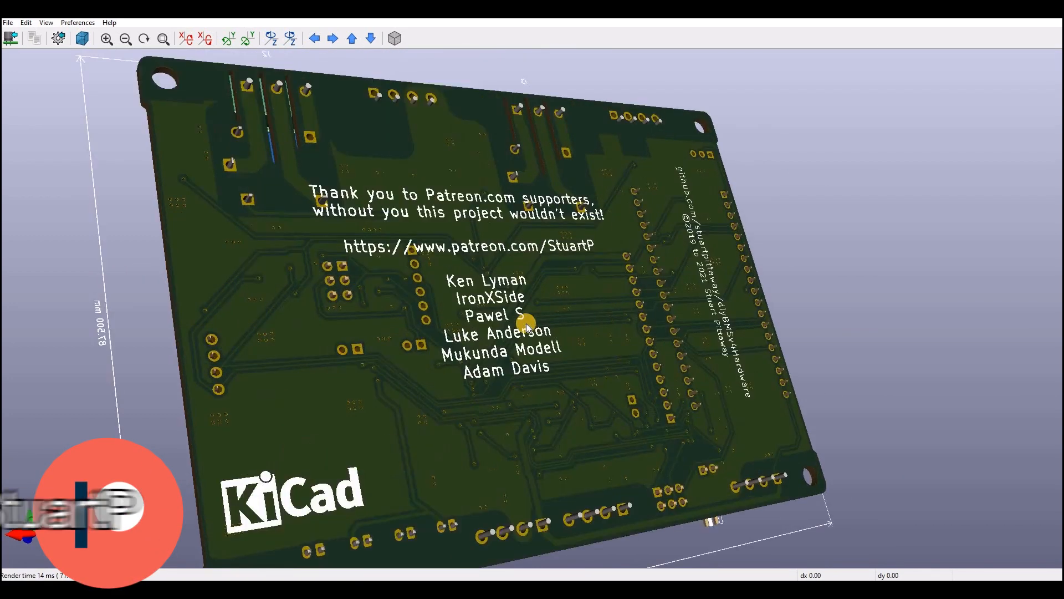
scroll(up, 3)
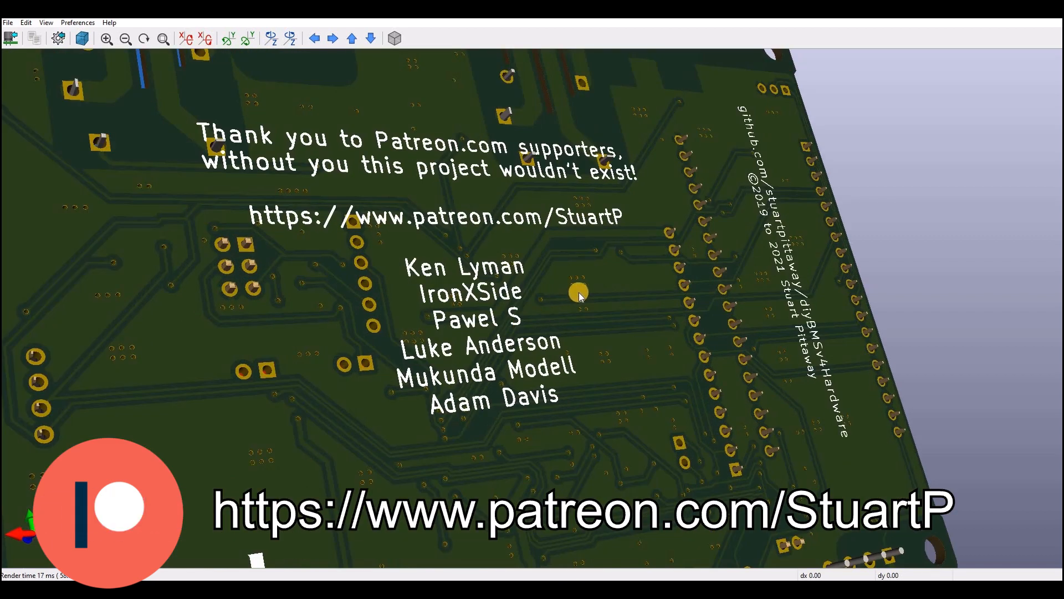